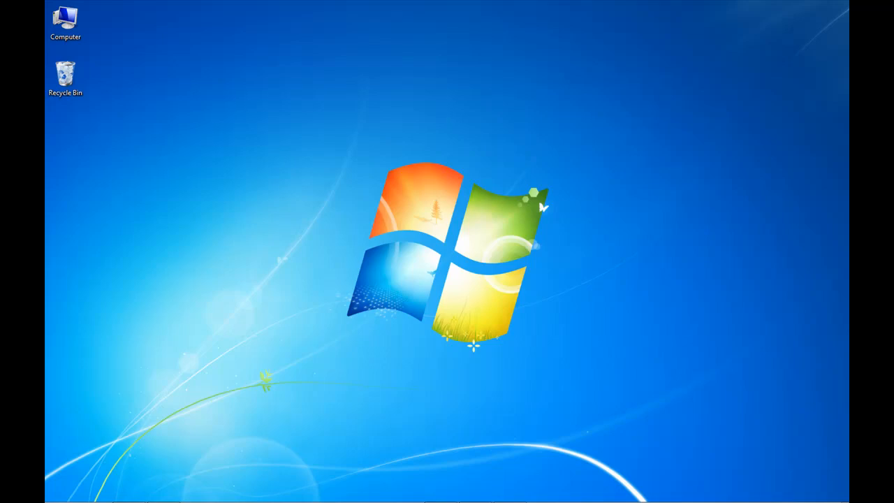
{"action": "mouse_move", "coordinate": [478, 364]}
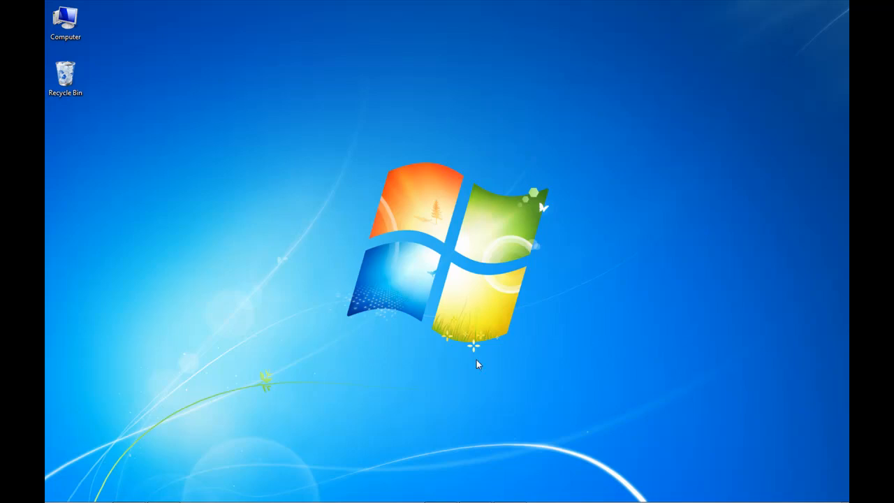
{"action": "mouse_move", "coordinate": [105, 477]}
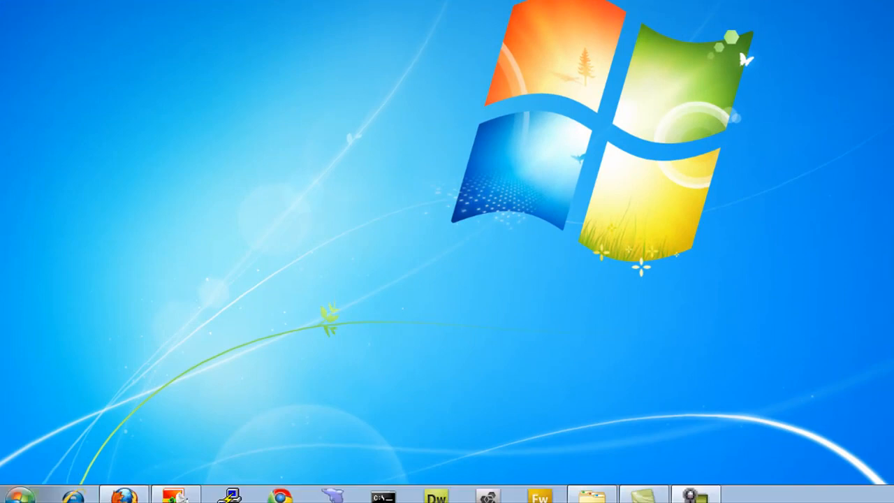
Show All Programs from the Windows 7 Start menu
{"action": "left_click", "coordinate": [19, 493]}
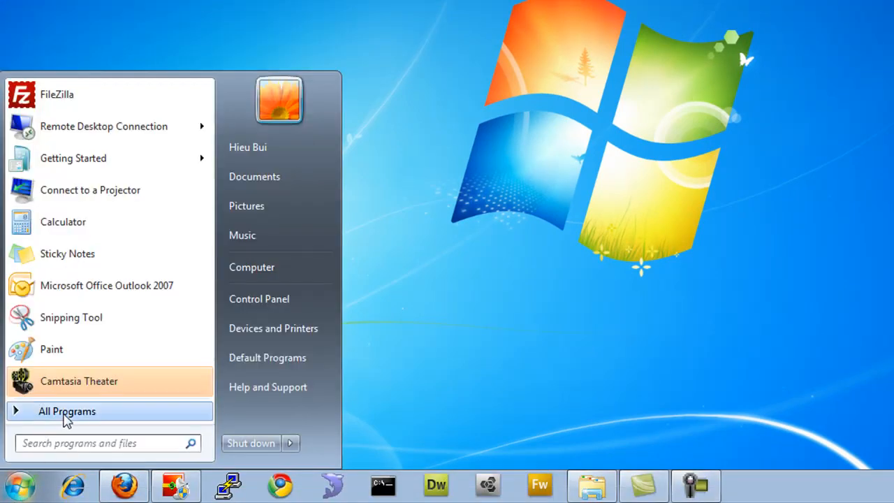
{"action": "left_click", "coordinate": [67, 410]}
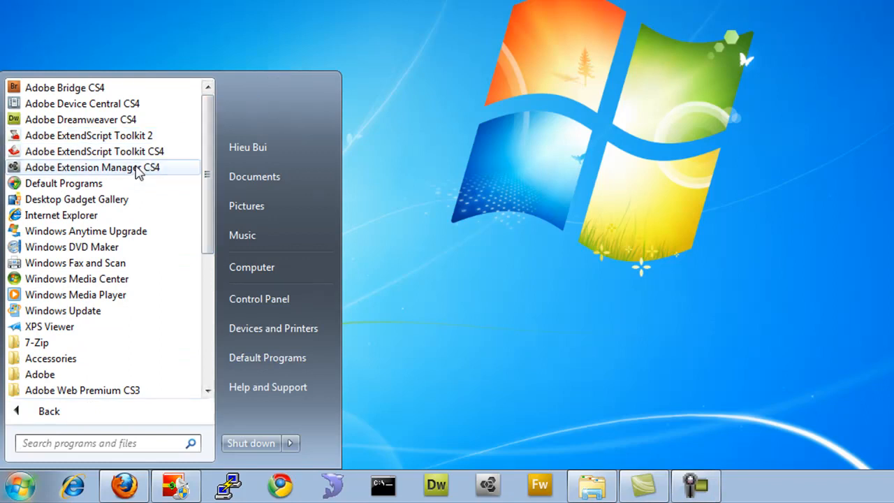
Launch Adobe Extension Manager CS4 and select the CSS Form Builder 1.0.0 entry
{"action": "left_click", "coordinate": [93, 167]}
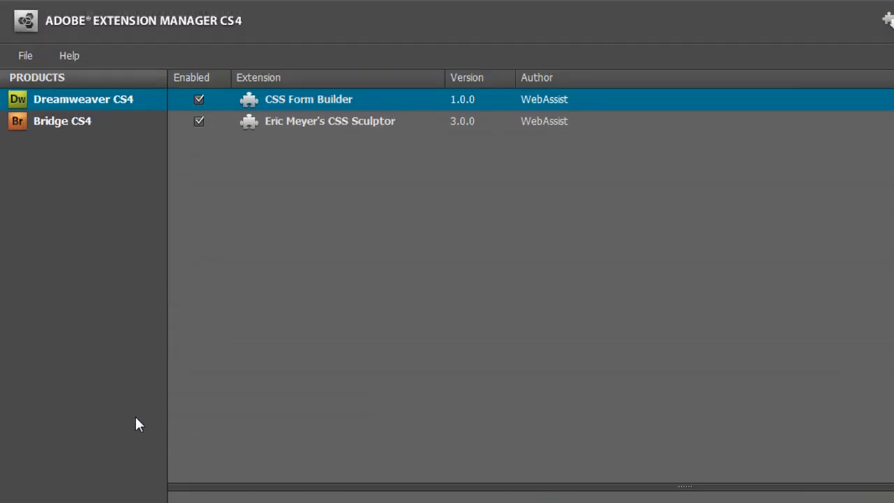
{"action": "mouse_move", "coordinate": [348, 325]}
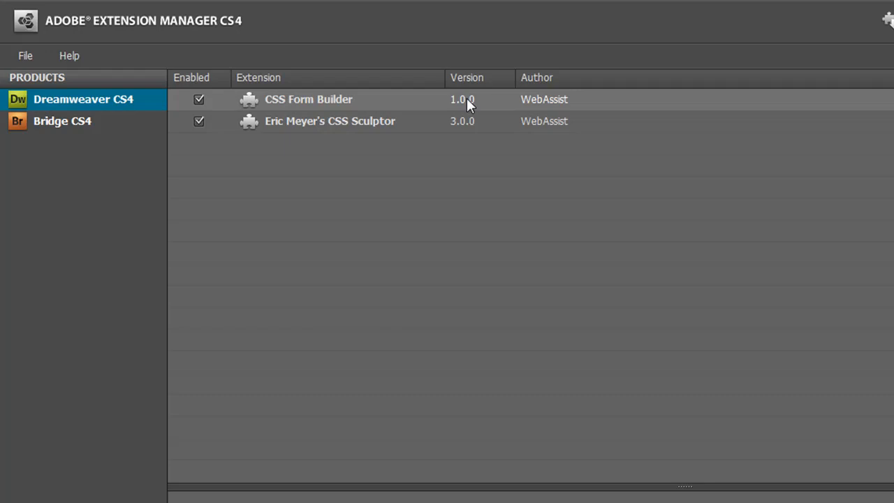
{"action": "left_click", "coordinate": [308, 99]}
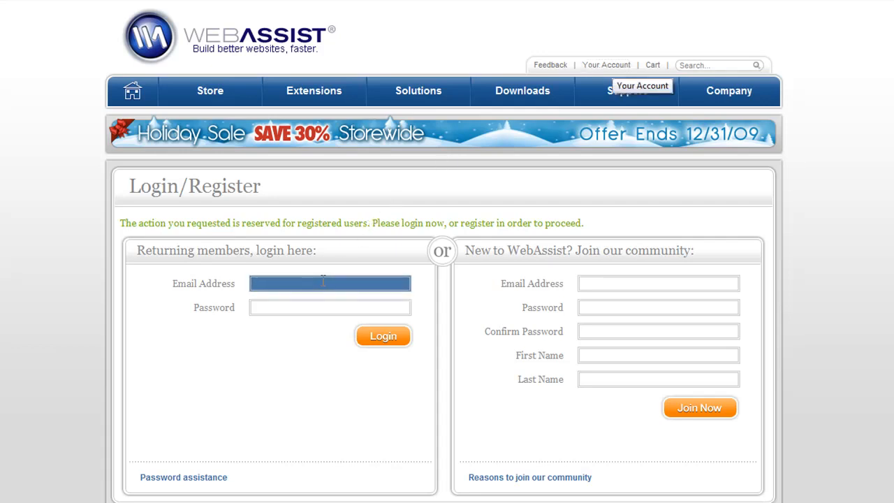
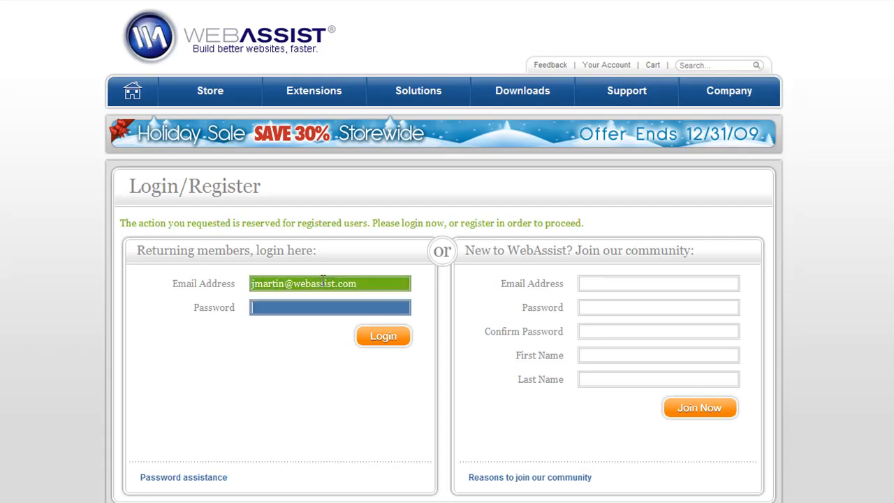
{"action": "type", "text": "password"}
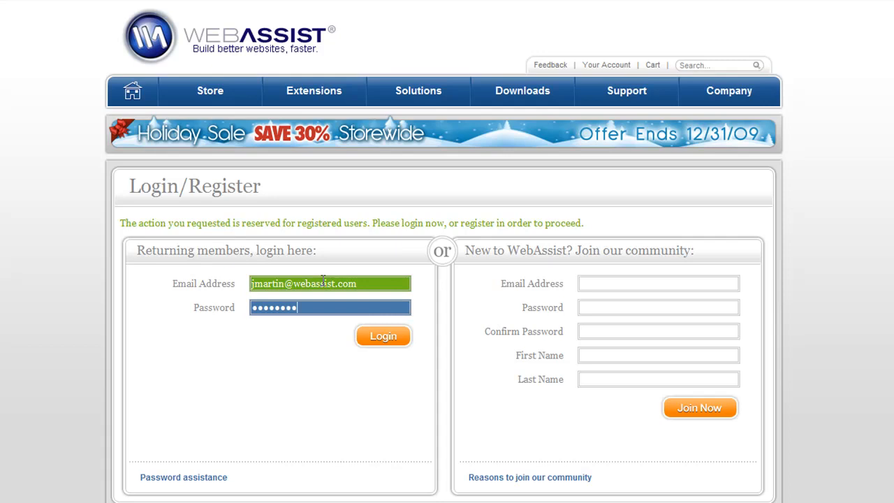
{"action": "left_click", "coordinate": [383, 336]}
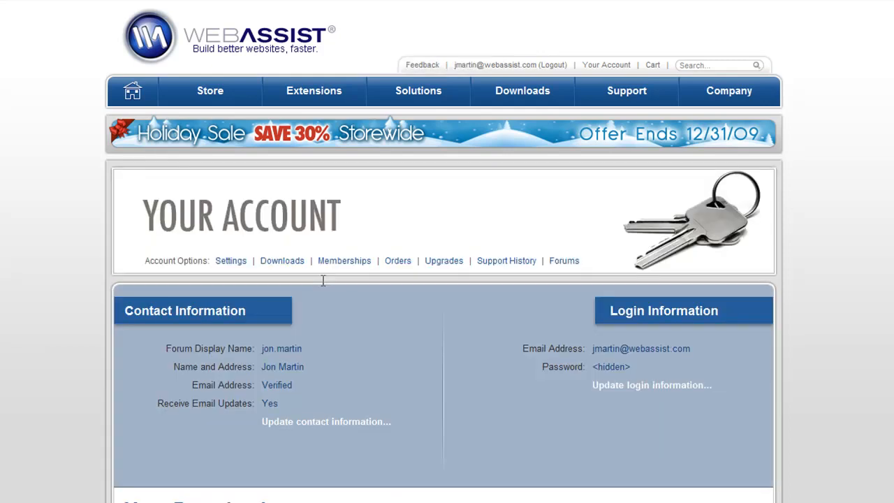
{"action": "mouse_move", "coordinate": [309, 288]}
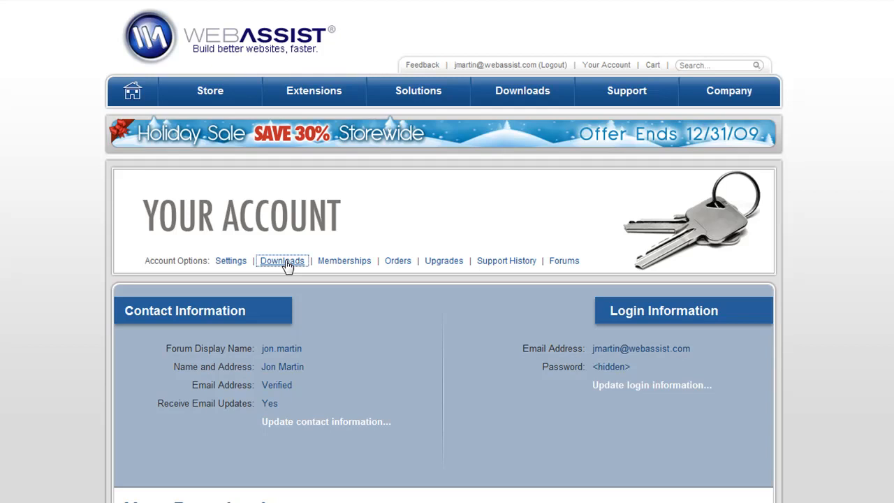
Go to the account Downloads and scroll to the CSS Form Builder product
{"action": "left_click", "coordinate": [281, 260]}
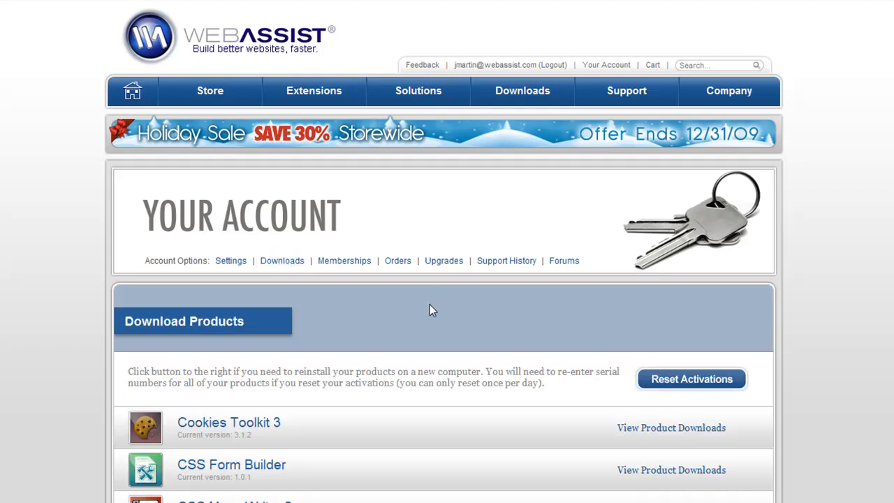
{"action": "scroll", "scroll_direction": "down", "scroll_amount": 3}
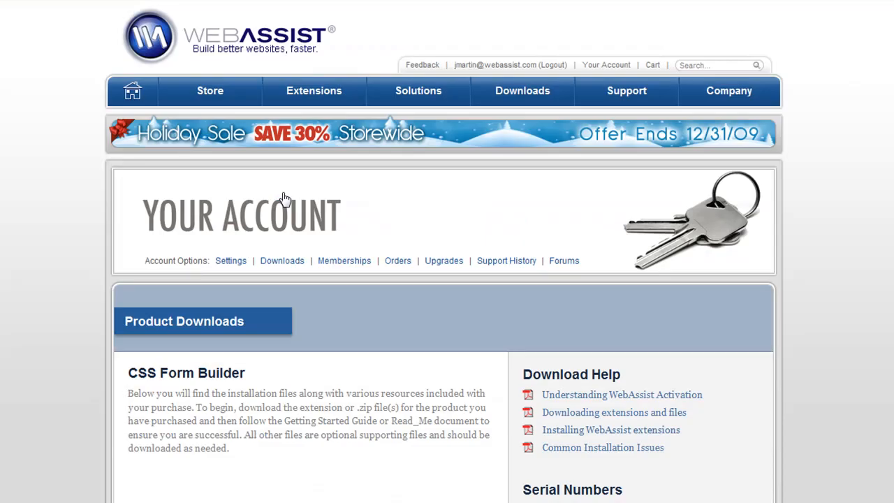
{"action": "mouse_move", "coordinate": [361, 351]}
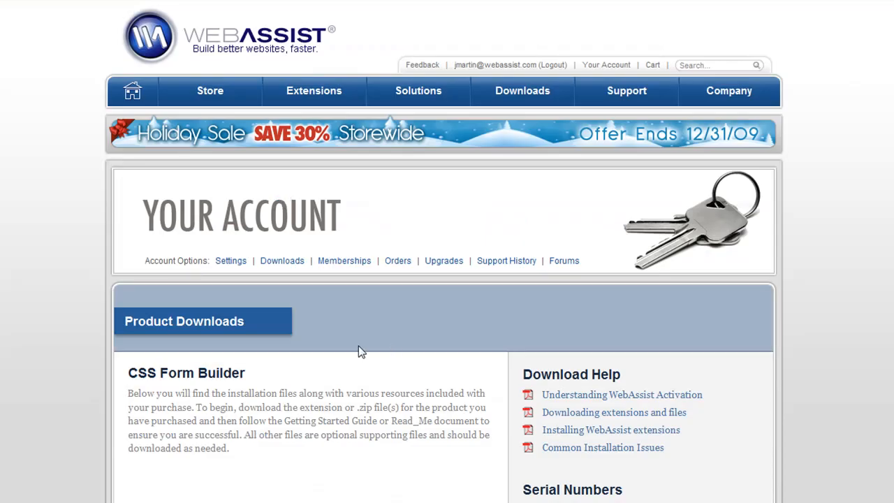
Expand Extensions and start downloading the CSS Form Builder 1.0.1 installer
{"action": "scroll", "scroll_direction": "down", "scroll_amount": 3}
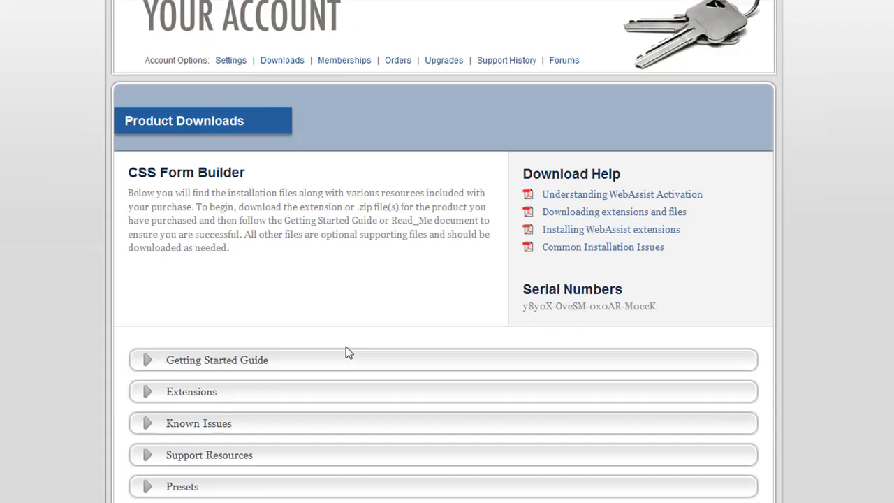
{"action": "scroll", "scroll_direction": "down", "scroll_amount": 3}
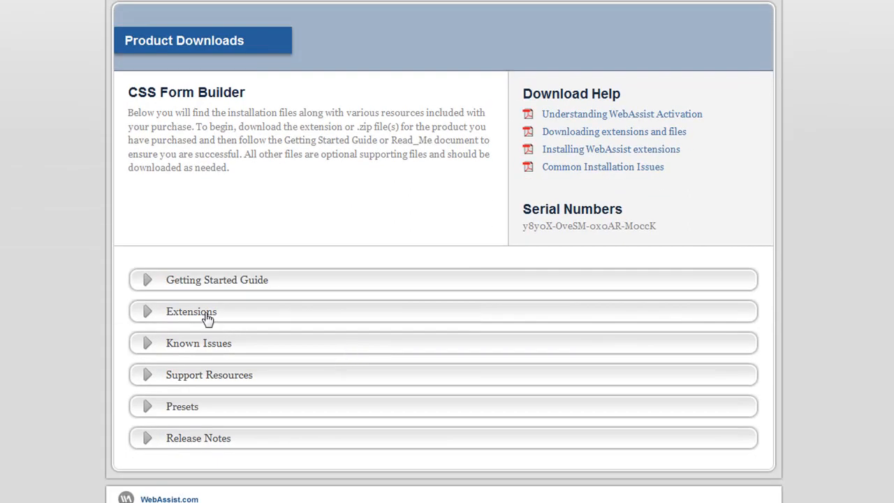
{"action": "left_click", "coordinate": [191, 311]}
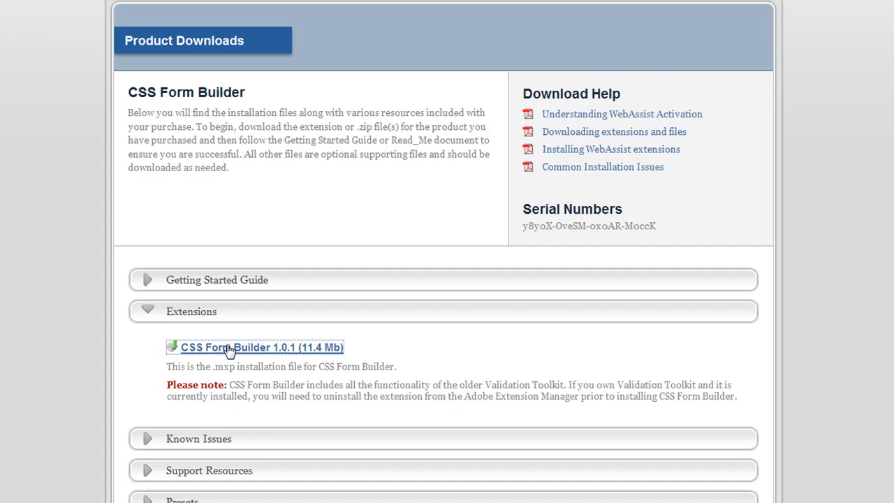
{"action": "left_click", "coordinate": [255, 347]}
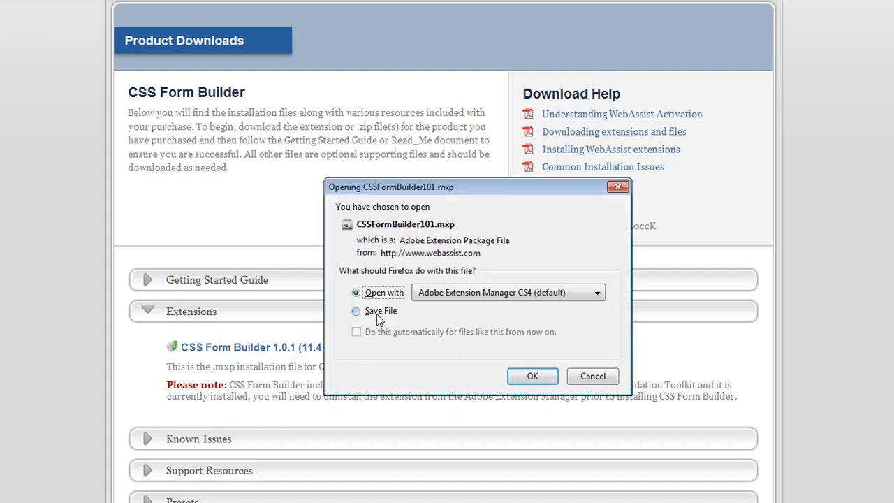
Save CSSFormBuilder101.mxp to disk via Firefox's Save File option
{"action": "left_click", "coordinate": [356, 311]}
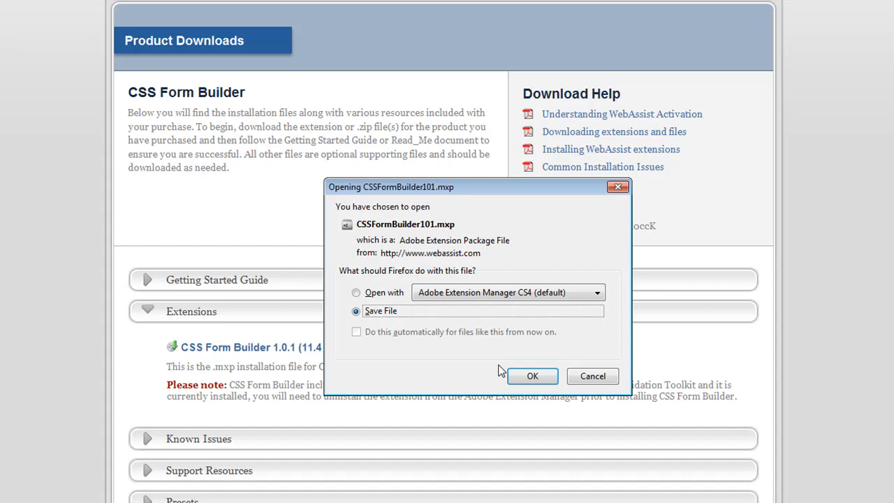
{"action": "left_click", "coordinate": [532, 376]}
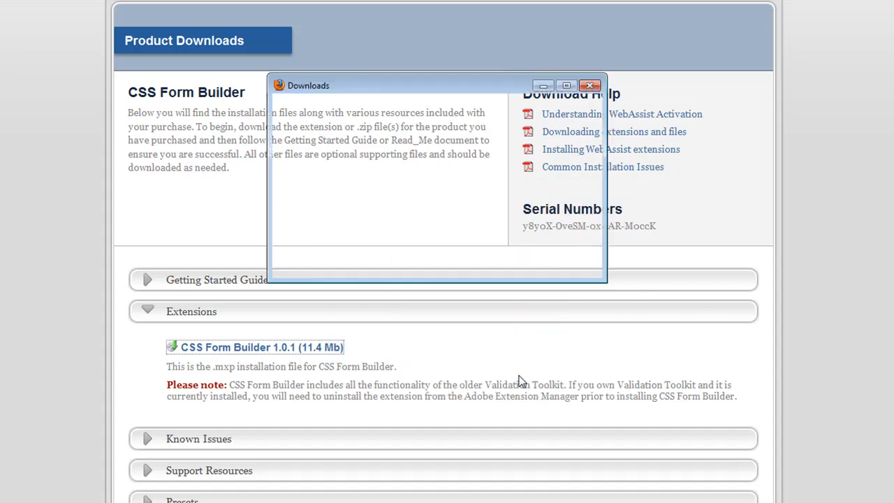
{"action": "left_click", "coordinate": [254, 347]}
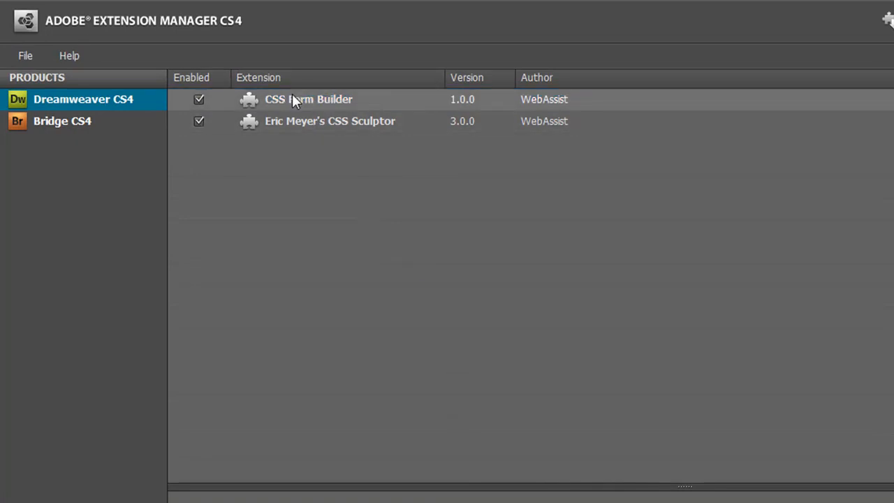
Remove the CSS Form Builder 1.0.0 extension via File > Remove Extension, confirming with Yes
{"action": "left_click", "coordinate": [308, 99]}
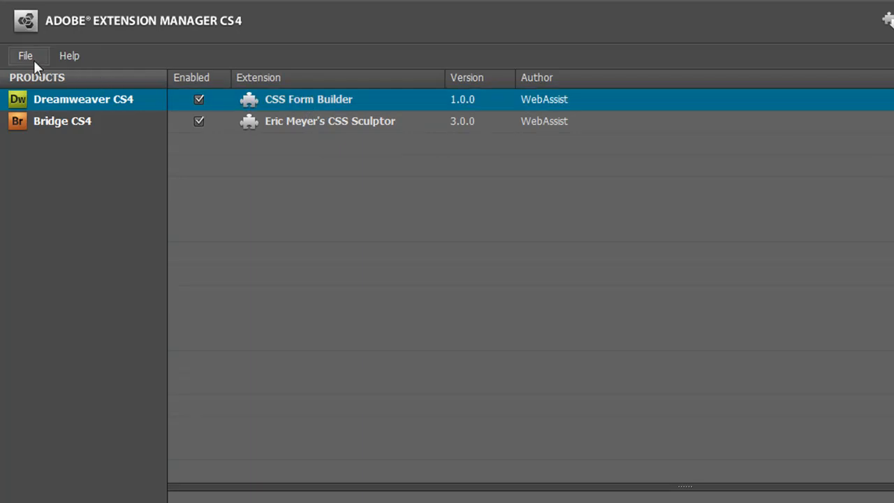
{"action": "left_click", "coordinate": [25, 55]}
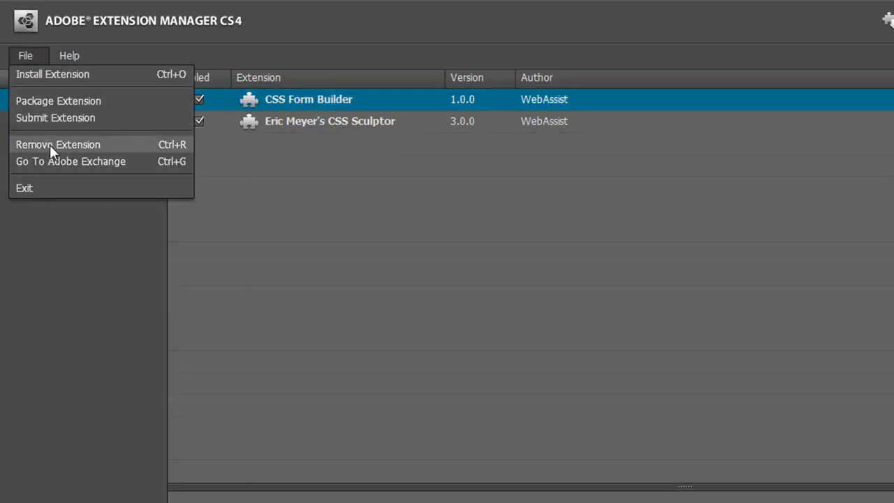
{"action": "left_click", "coordinate": [57, 144]}
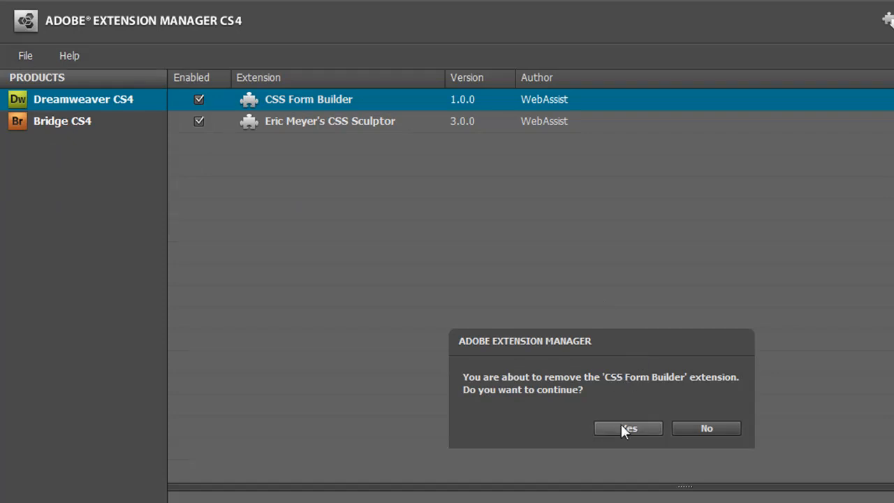
{"action": "left_click", "coordinate": [627, 428]}
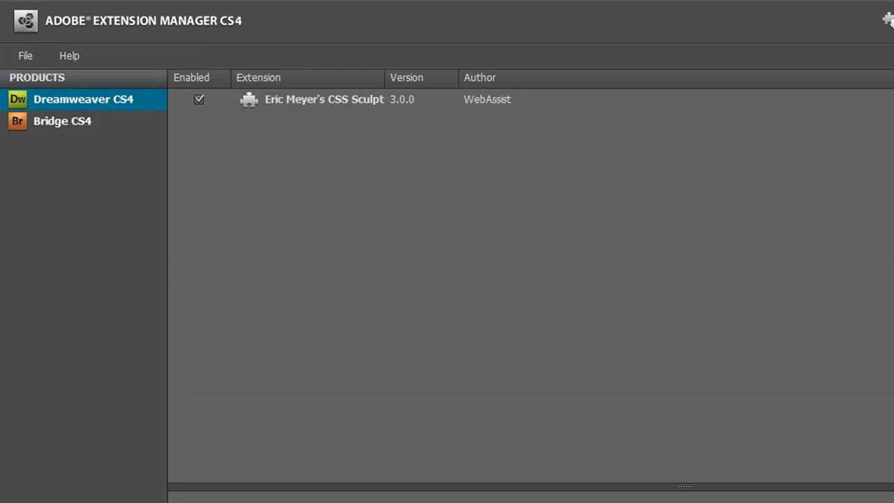
{"action": "mouse_move", "coordinate": [371, 116]}
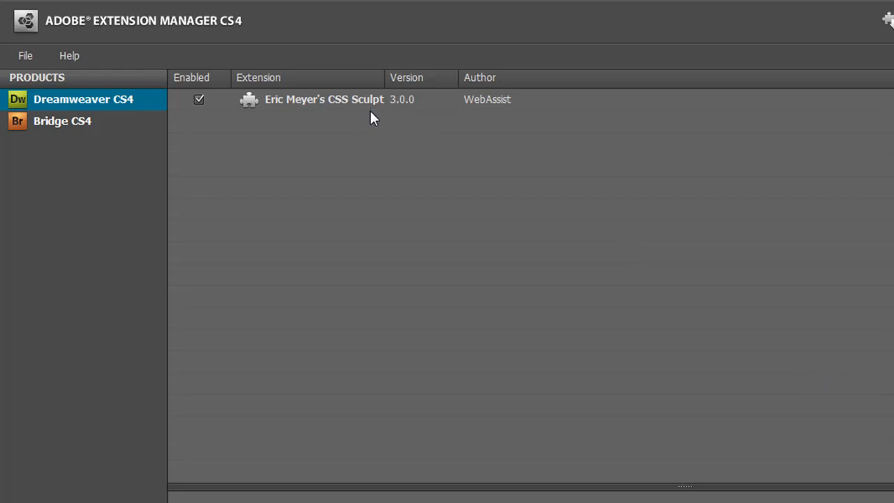
{"action": "mouse_move", "coordinate": [312, 155]}
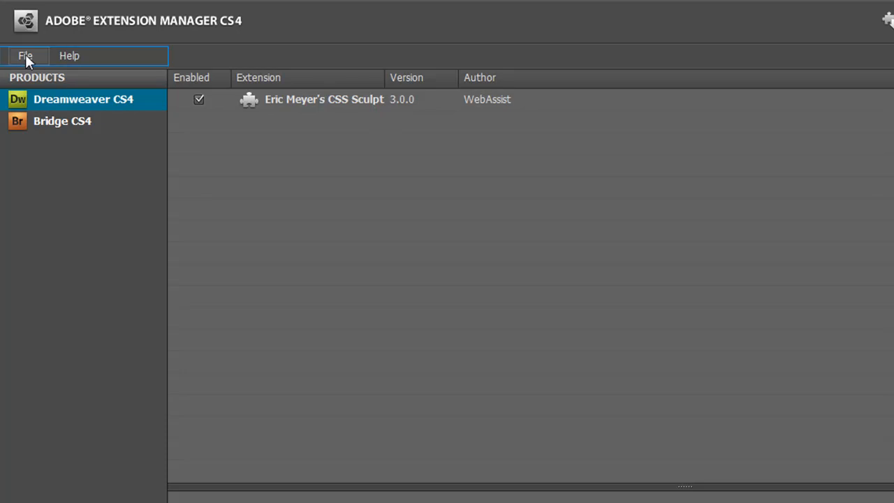
Start File > Install Extension to bring up the installer file chooser
{"action": "left_click", "coordinate": [25, 56]}
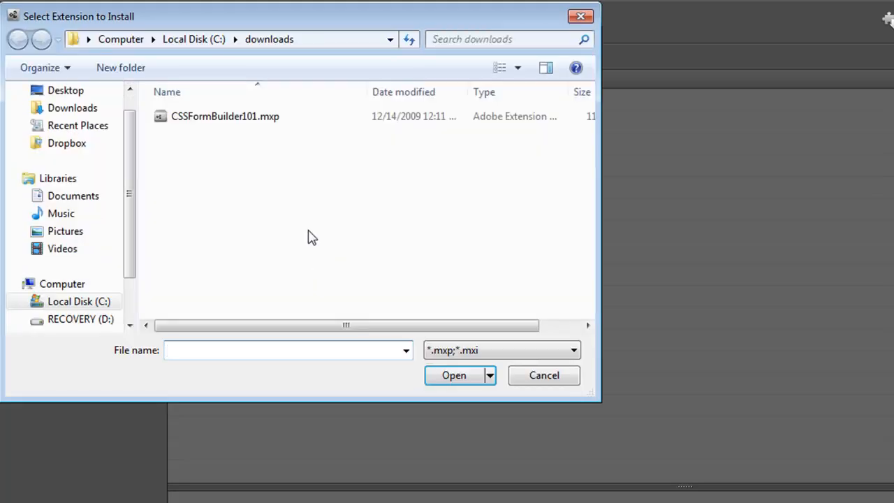
Choose CSSFormBuilder101.mxp from the downloads folder for installation
{"action": "left_click", "coordinate": [225, 115]}
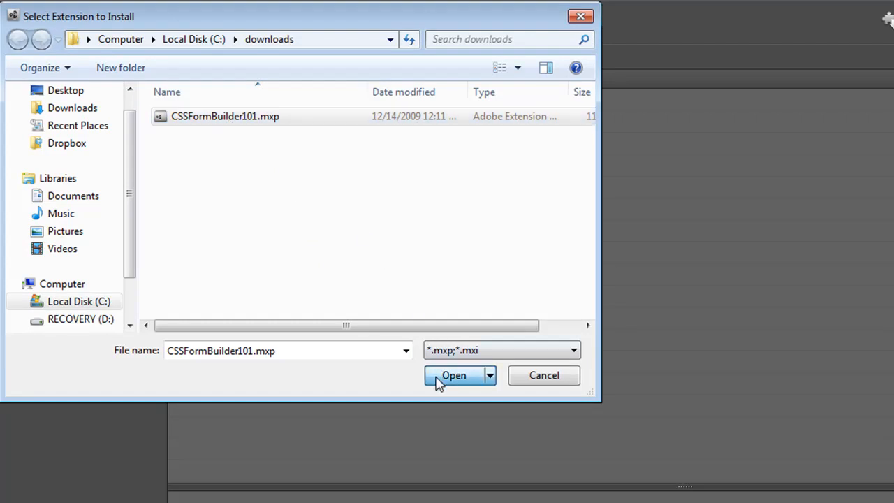
{"action": "left_click", "coordinate": [454, 374]}
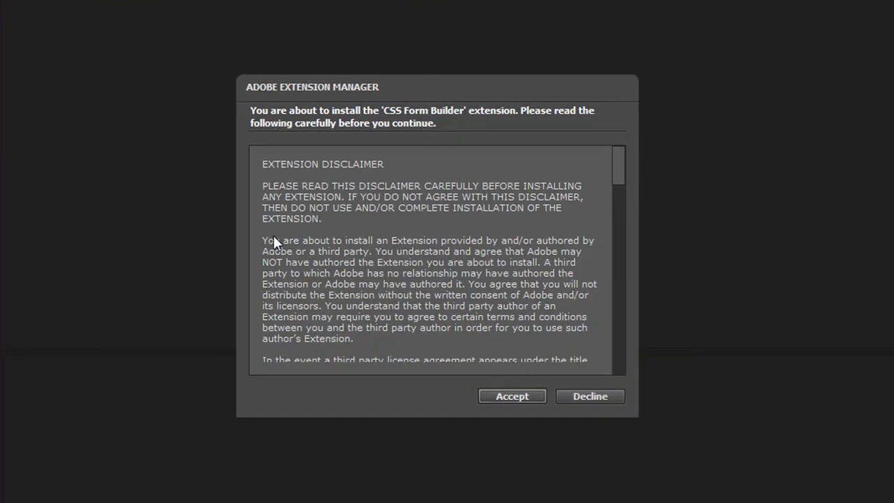
{"action": "mouse_move", "coordinate": [474, 356]}
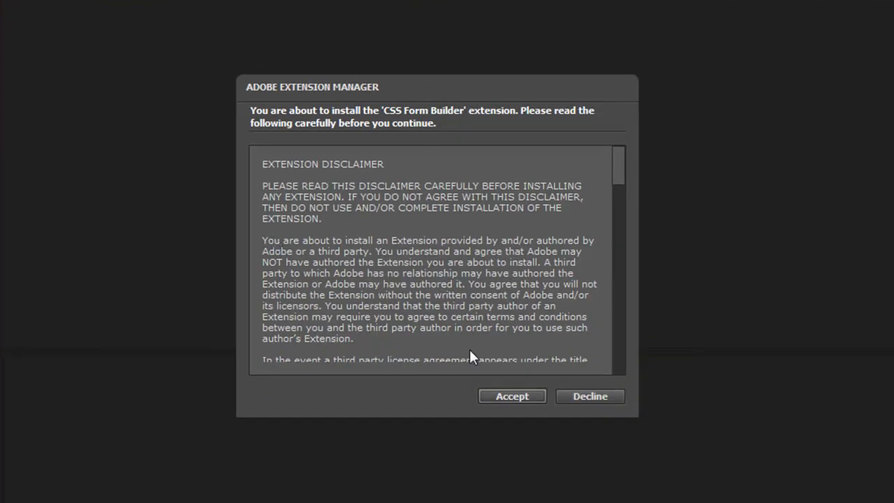
Accept the CSS Form Builder disclaimer so installation begins
{"action": "left_click", "coordinate": [512, 396]}
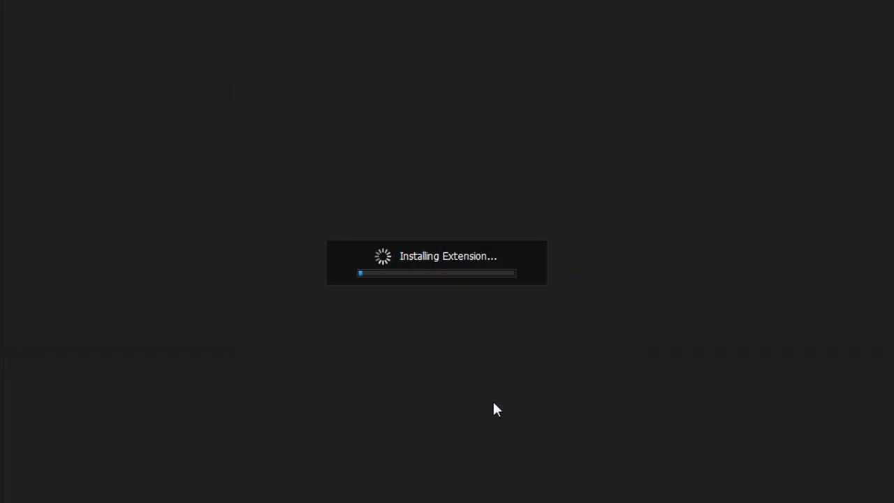
{"action": "mouse_move", "coordinate": [508, 403]}
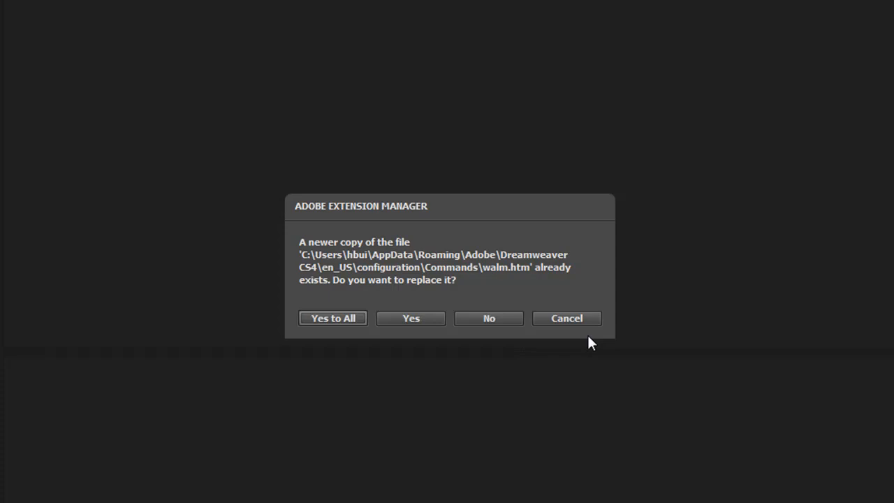
{"action": "mouse_move", "coordinate": [337, 341]}
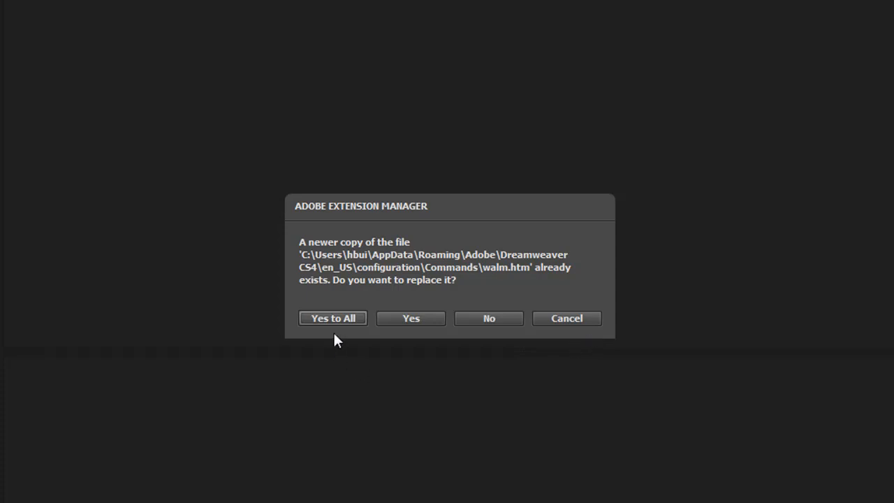
Answer Yes to All so every existing file is replaced and CSS Form Builder keeps installing
{"action": "left_click", "coordinate": [332, 318]}
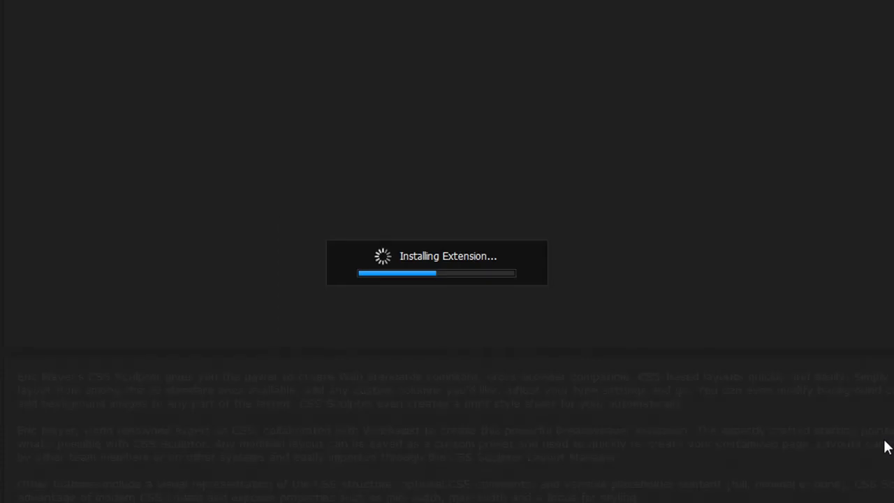